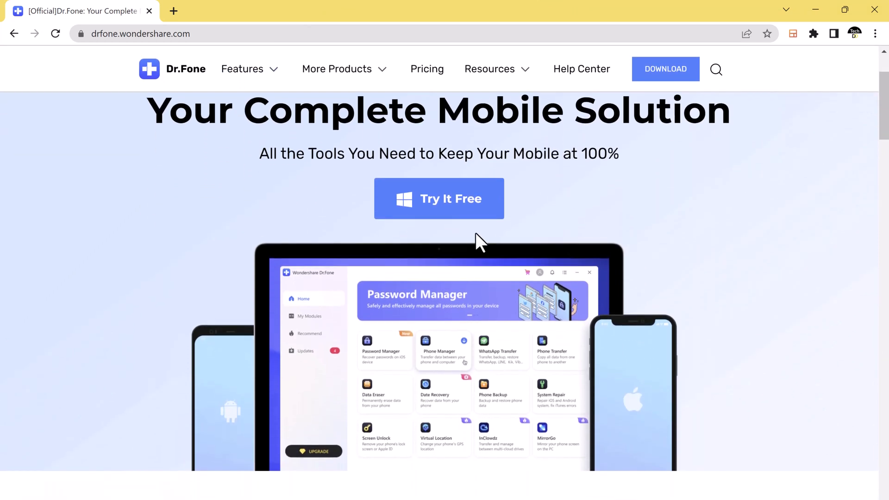
Launch the Dr.Fone desktop app from the website's Try It Free download.
{"action": "scroll", "scroll_direction": "down", "scroll_amount": 3}
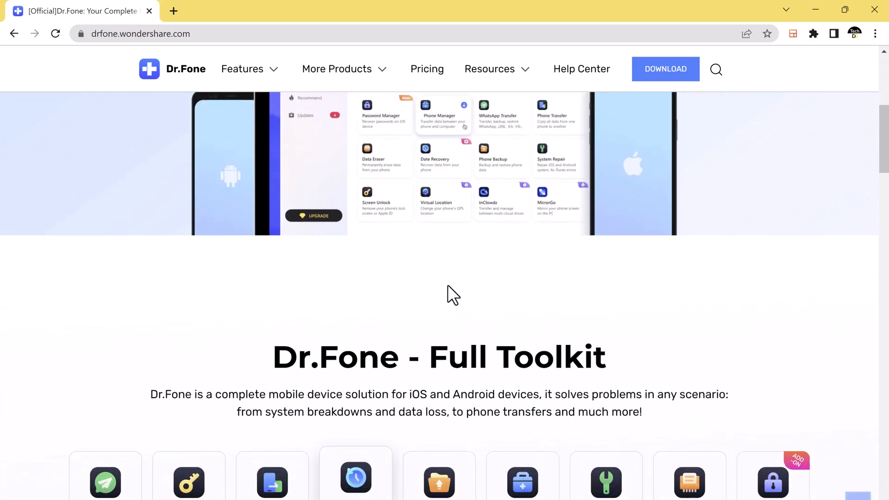
{"action": "scroll", "scroll_direction": "down", "scroll_amount": 3}
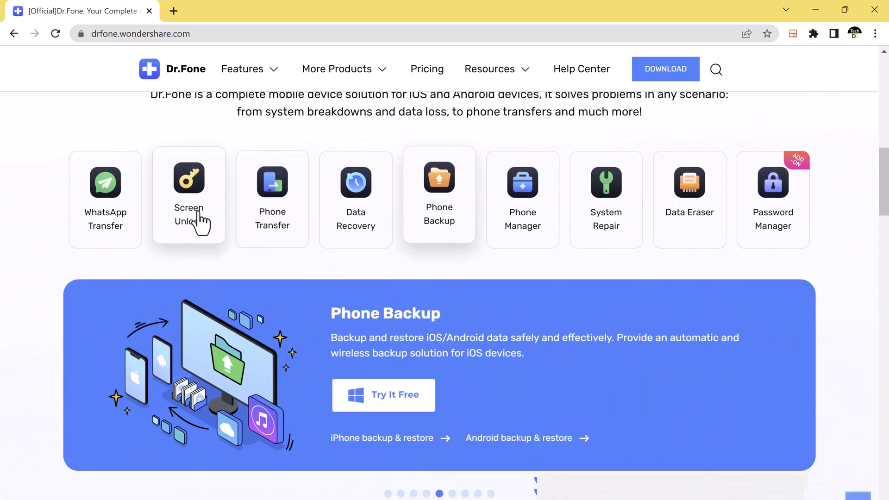
{"action": "mouse_move", "coordinate": [739, 266]}
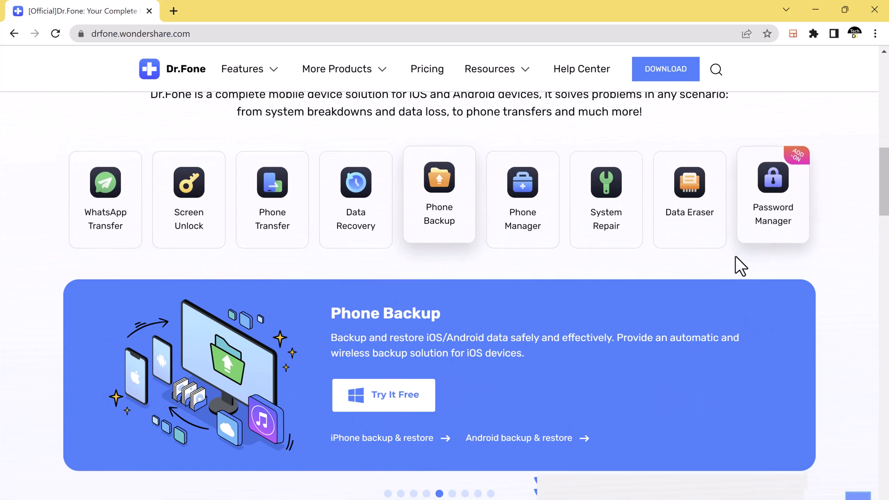
{"action": "scroll", "scroll_direction": "up", "scroll_amount": 3}
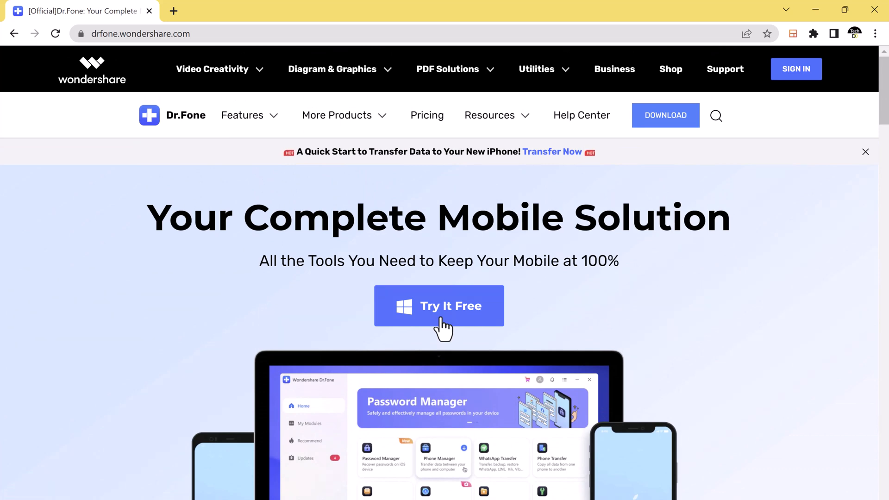
{"action": "left_click", "coordinate": [439, 305]}
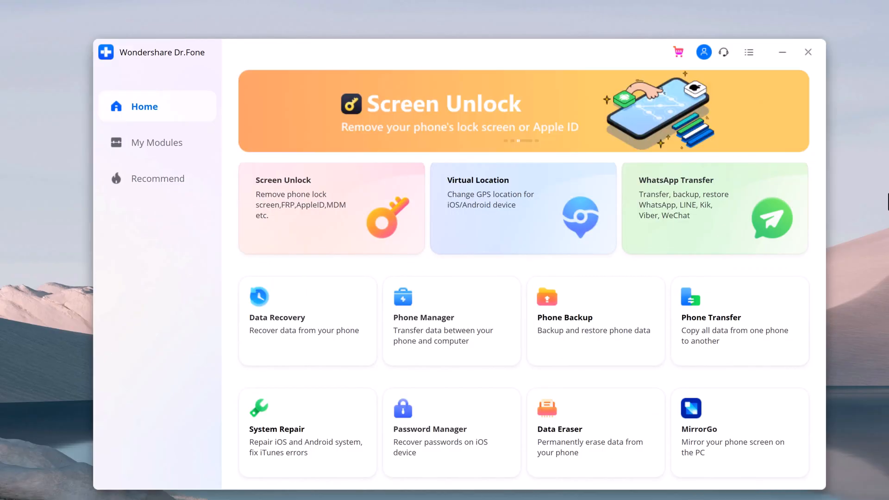
{"action": "mouse_move", "coordinate": [717, 313]}
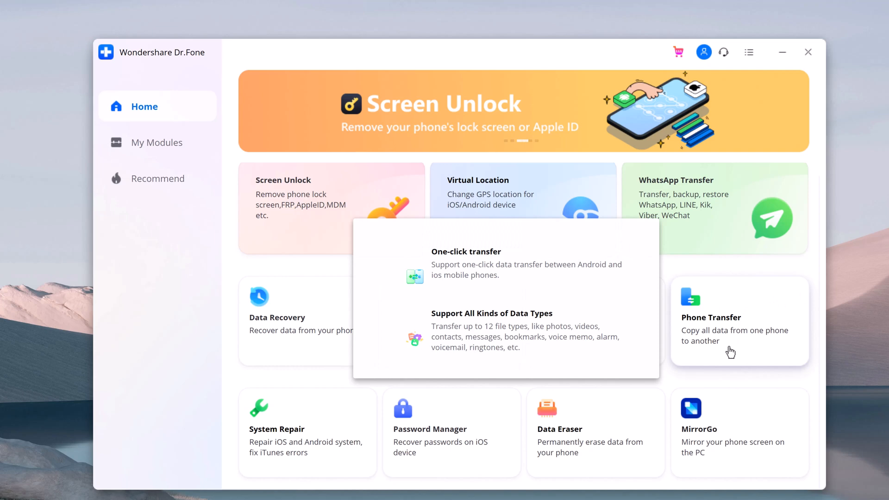
Enter the Phone Transfer module with the Galaxy A51 connecting as source.
{"action": "left_click", "coordinate": [739, 326]}
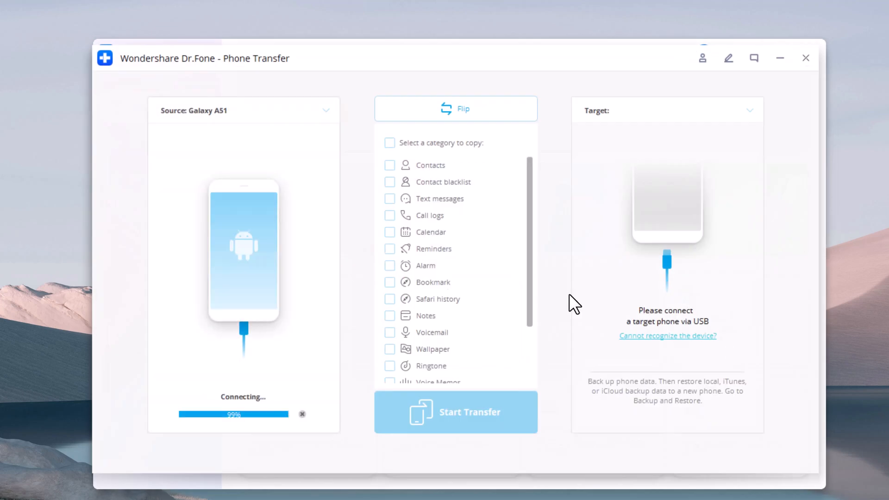
{"action": "mouse_move", "coordinate": [202, 139]}
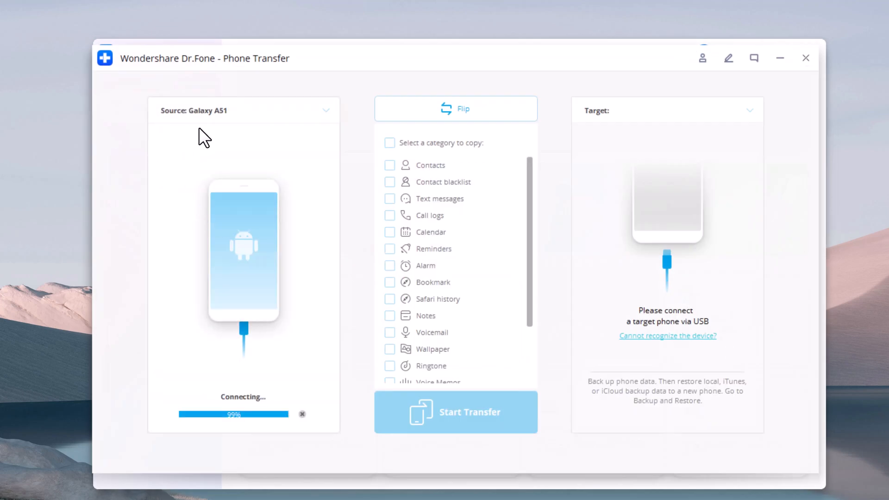
{"action": "mouse_move", "coordinate": [39, 128]}
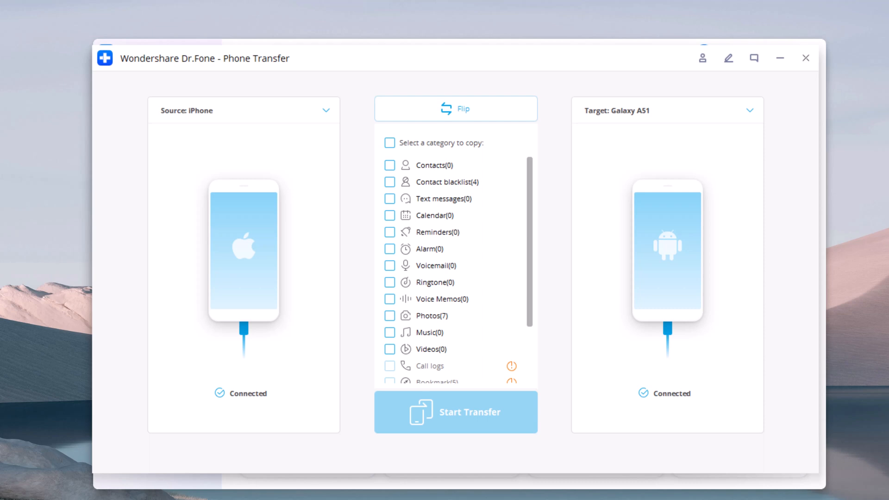
{"action": "mouse_move", "coordinate": [731, 161]}
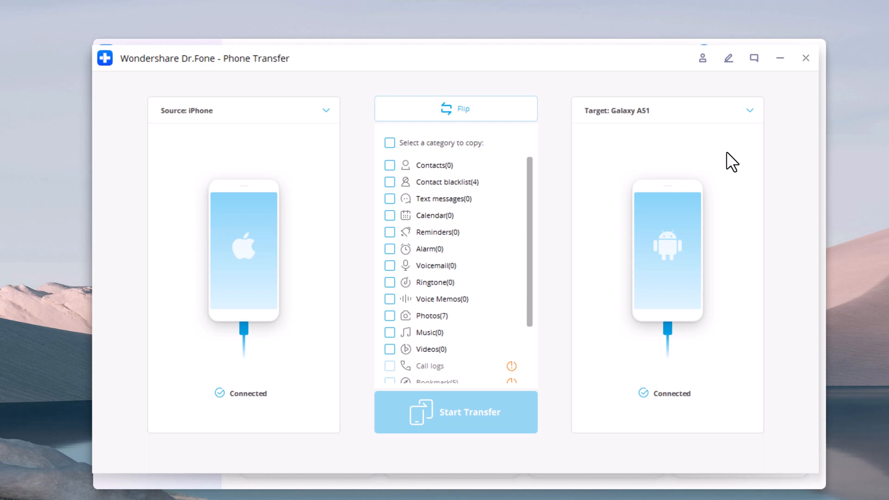
{"action": "mouse_move", "coordinate": [189, 137]}
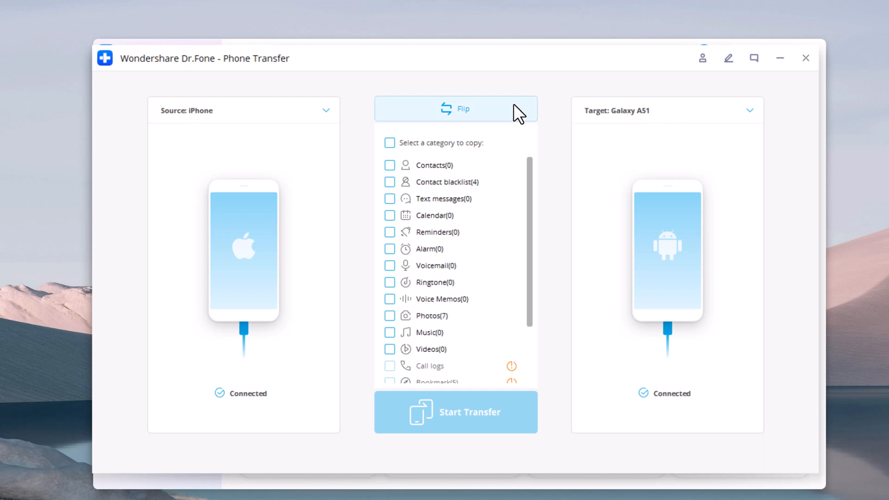
Flip to Galaxy A51 source and iPhone target, selecting Contacts, Photos and Music.
{"action": "left_click", "coordinate": [461, 109]}
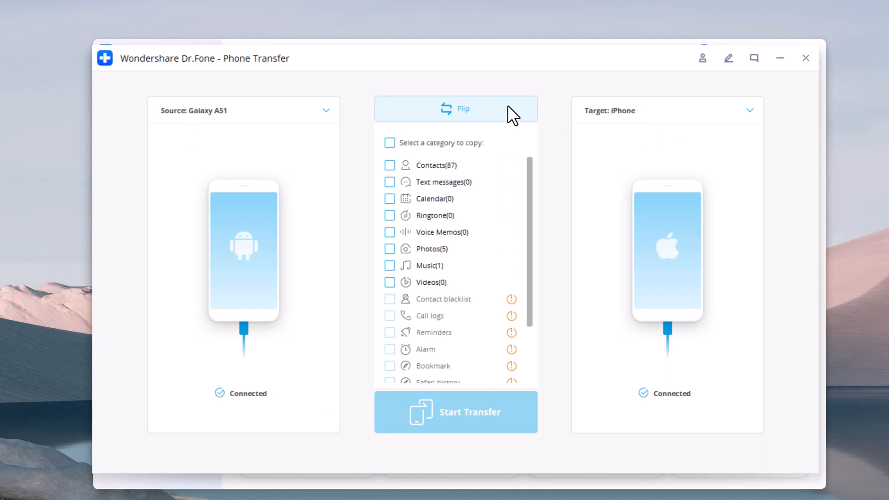
{"action": "mouse_move", "coordinate": [630, 185]}
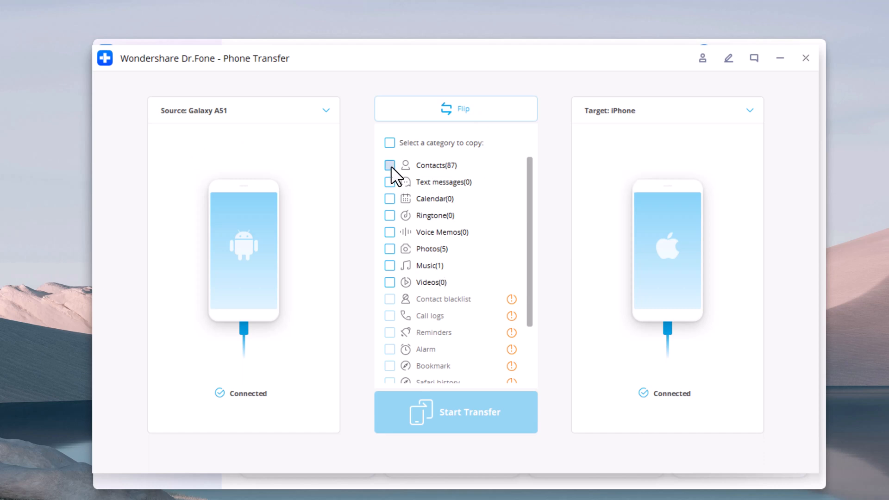
{"action": "left_click", "coordinate": [388, 165]}
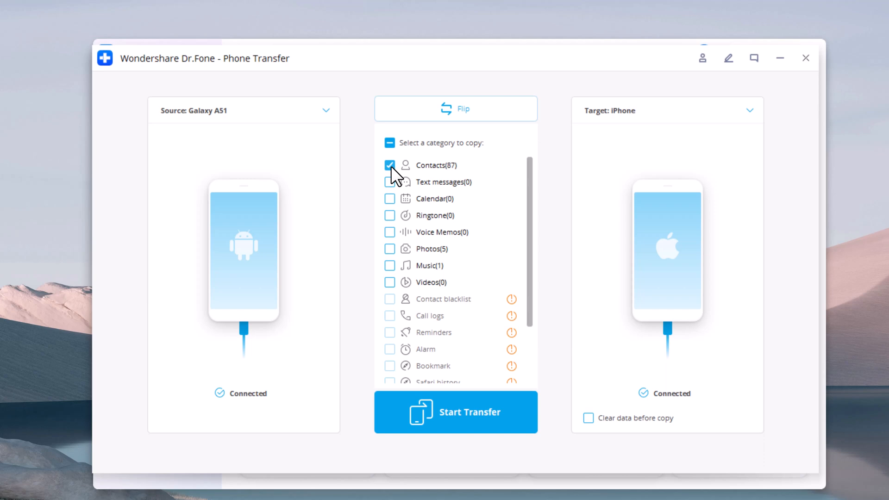
{"action": "left_click", "coordinate": [389, 248]}
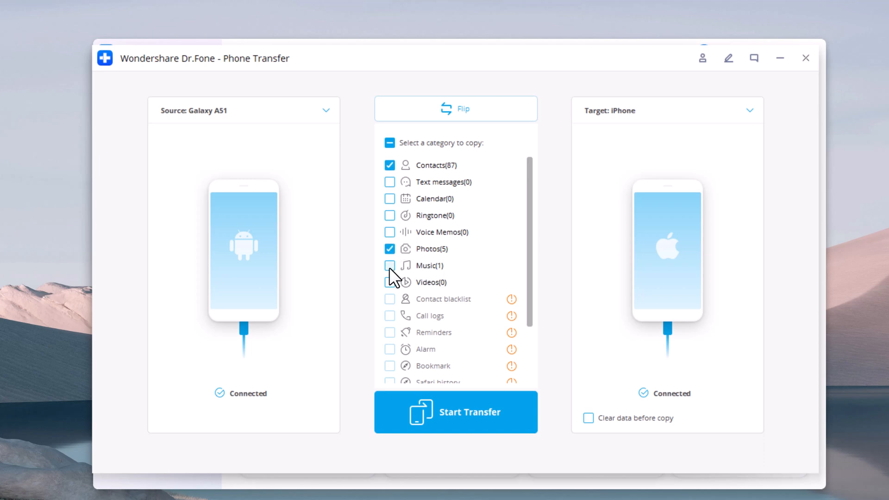
{"action": "left_click", "coordinate": [389, 265]}
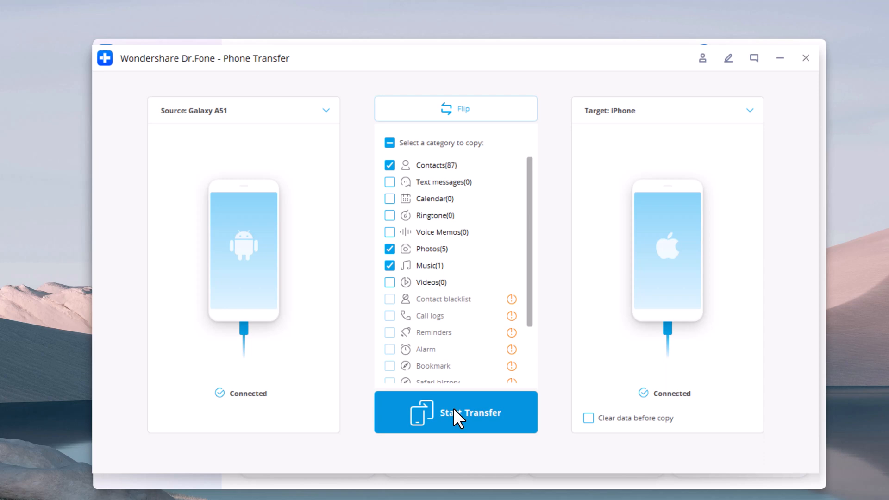
Start the transfer and let it run until 91 items copied and 2 failed.
{"action": "left_click", "coordinate": [456, 412]}
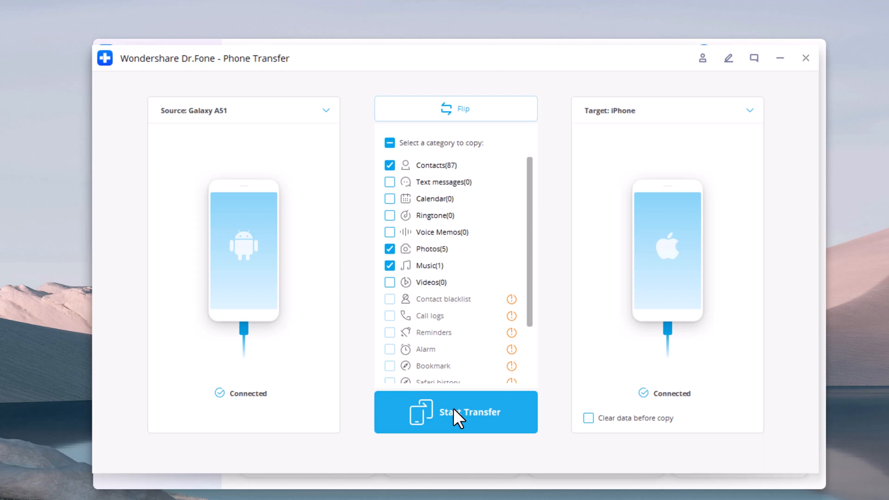
{"action": "left_click", "coordinate": [468, 412]}
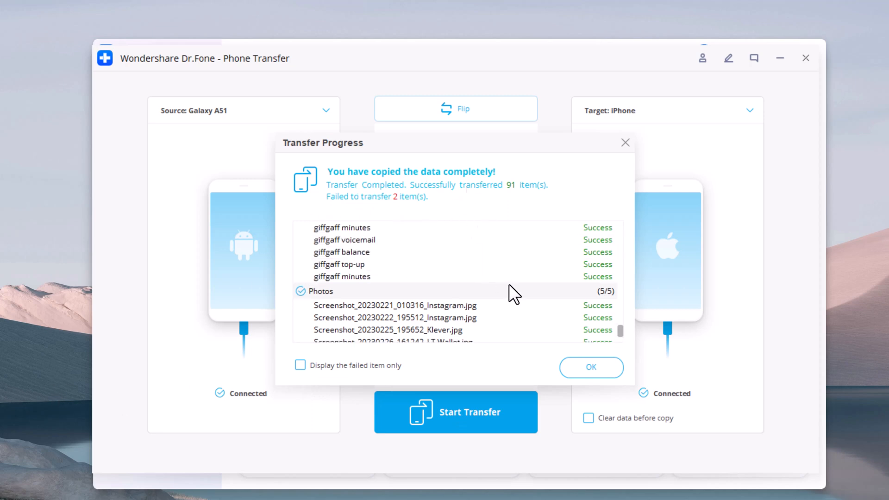
Review the transfer results list and dismiss the completion dialog with OK.
{"action": "scroll", "scroll_direction": "down", "scroll_amount": 3}
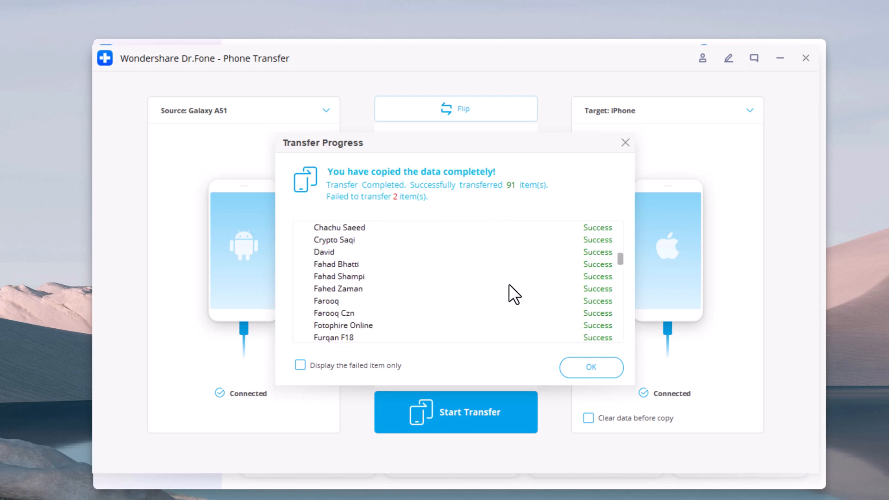
{"action": "left_click", "coordinate": [591, 367]}
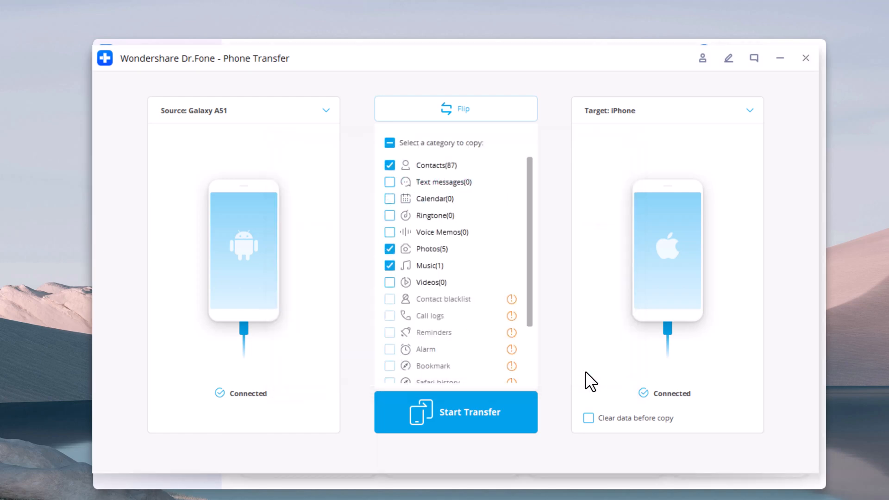